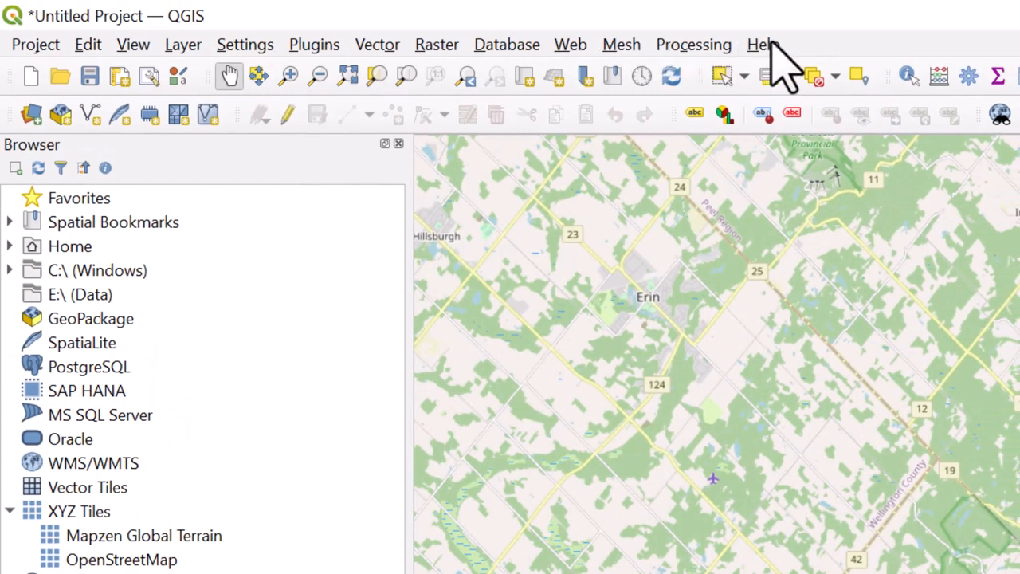
mouse_move(773, 56)
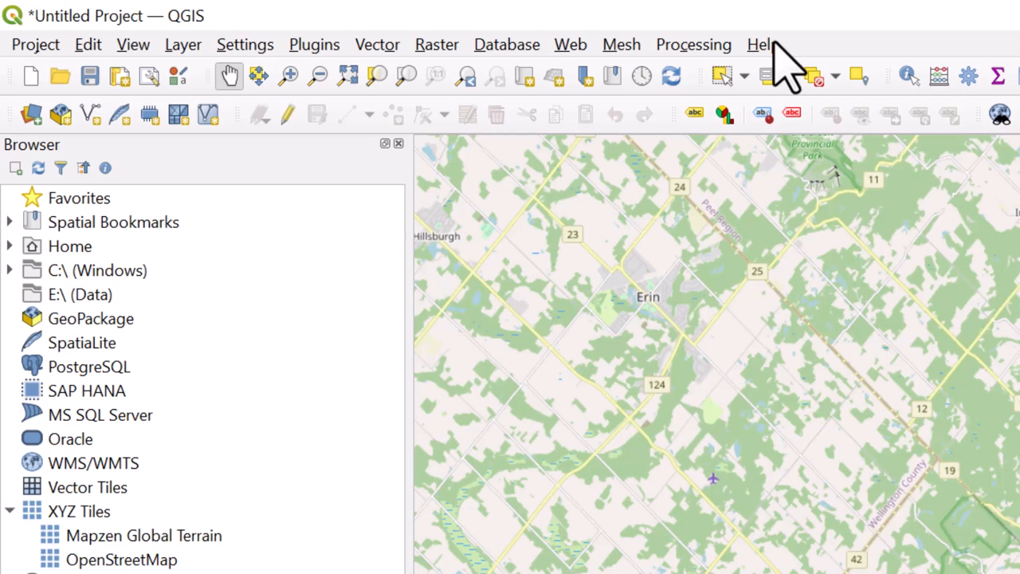
mouse_move(31, 76)
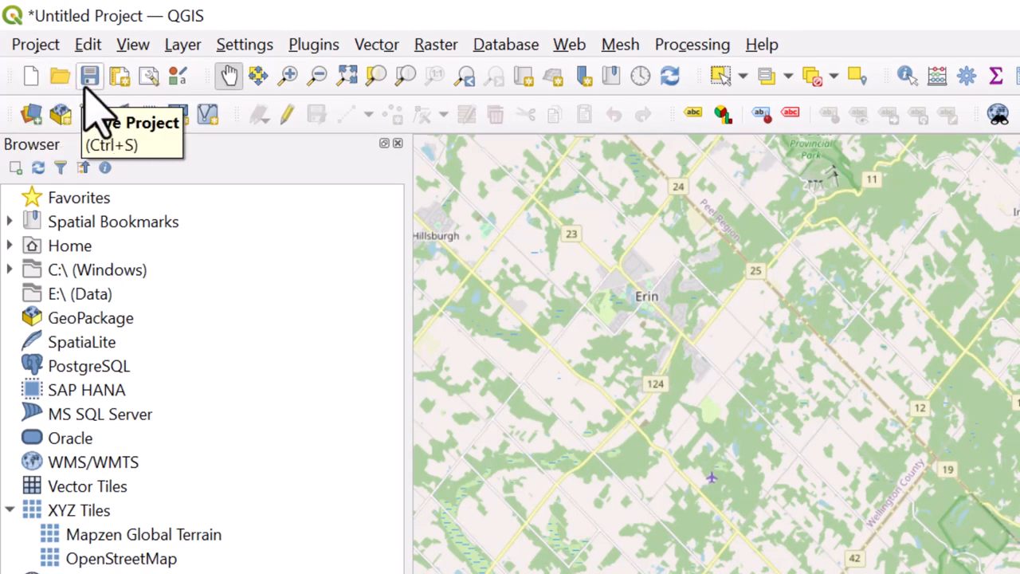
mouse_move(232, 120)
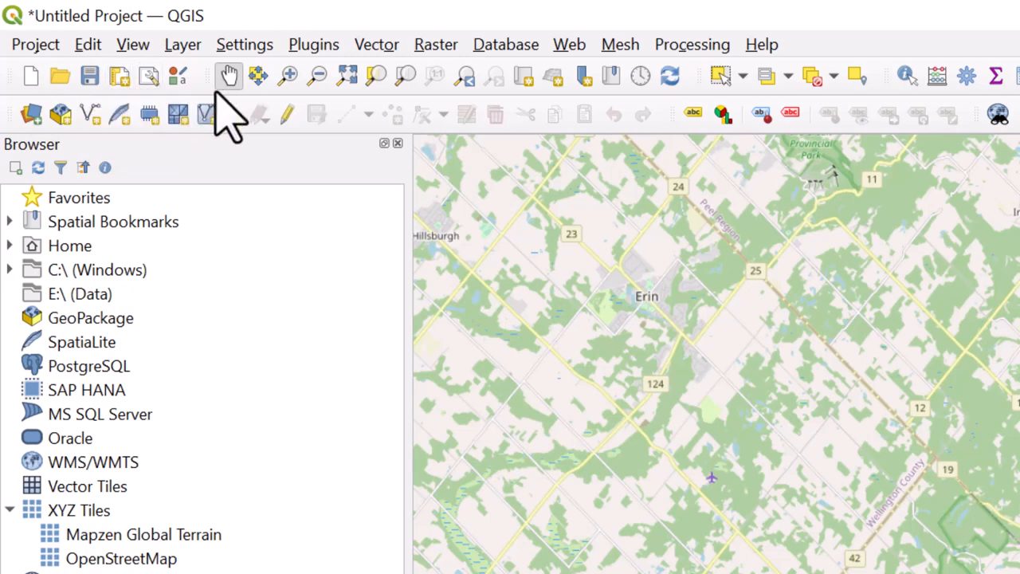